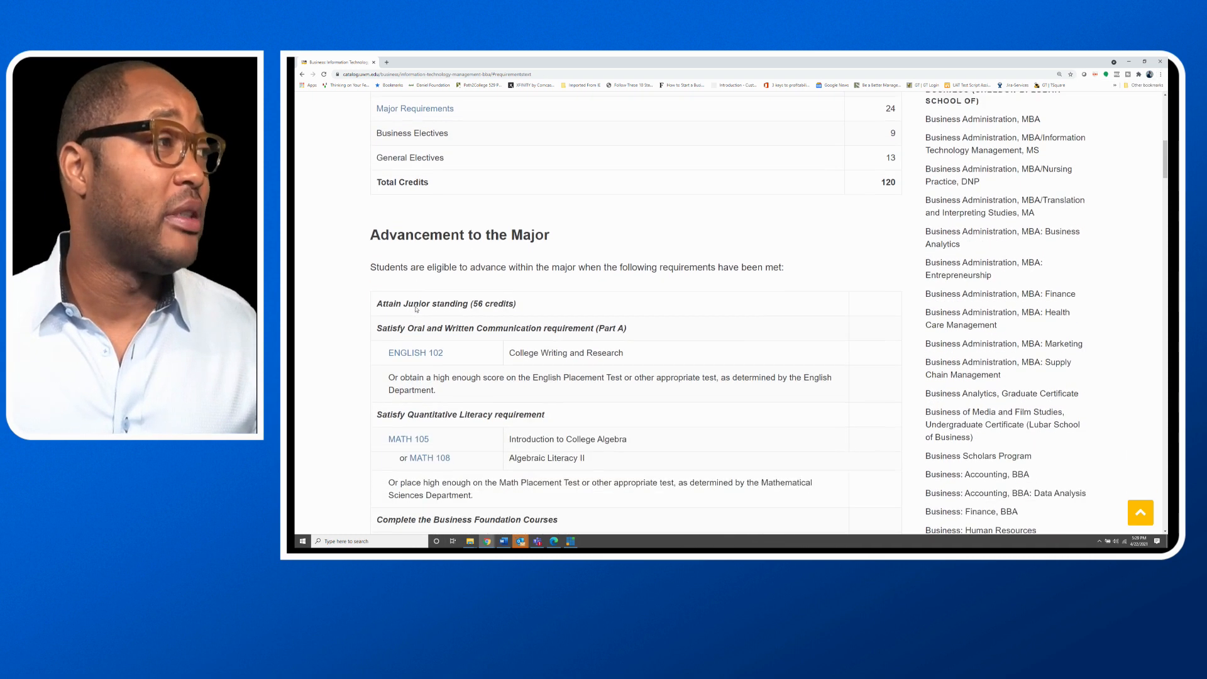
Scroll through the Advancement to the Major requirements table to its end.
{"action": "scroll", "scroll_direction": "down", "scroll_amount": 3}
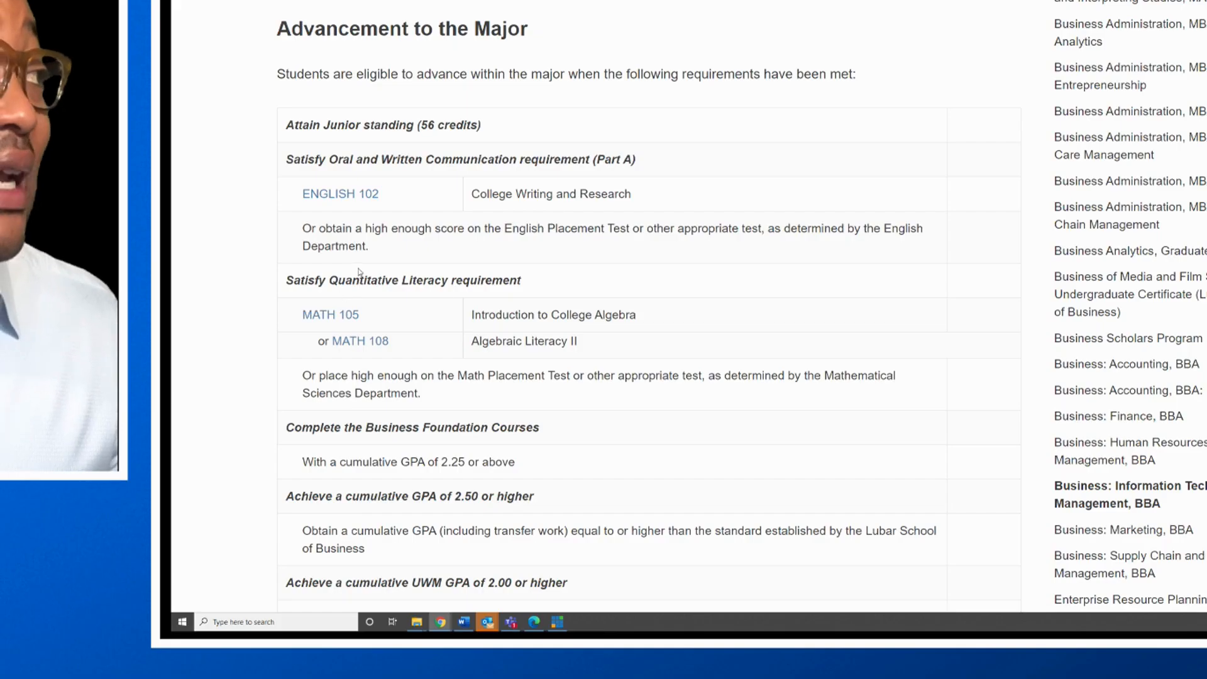
{"action": "scroll", "scroll_direction": "down", "scroll_amount": 3}
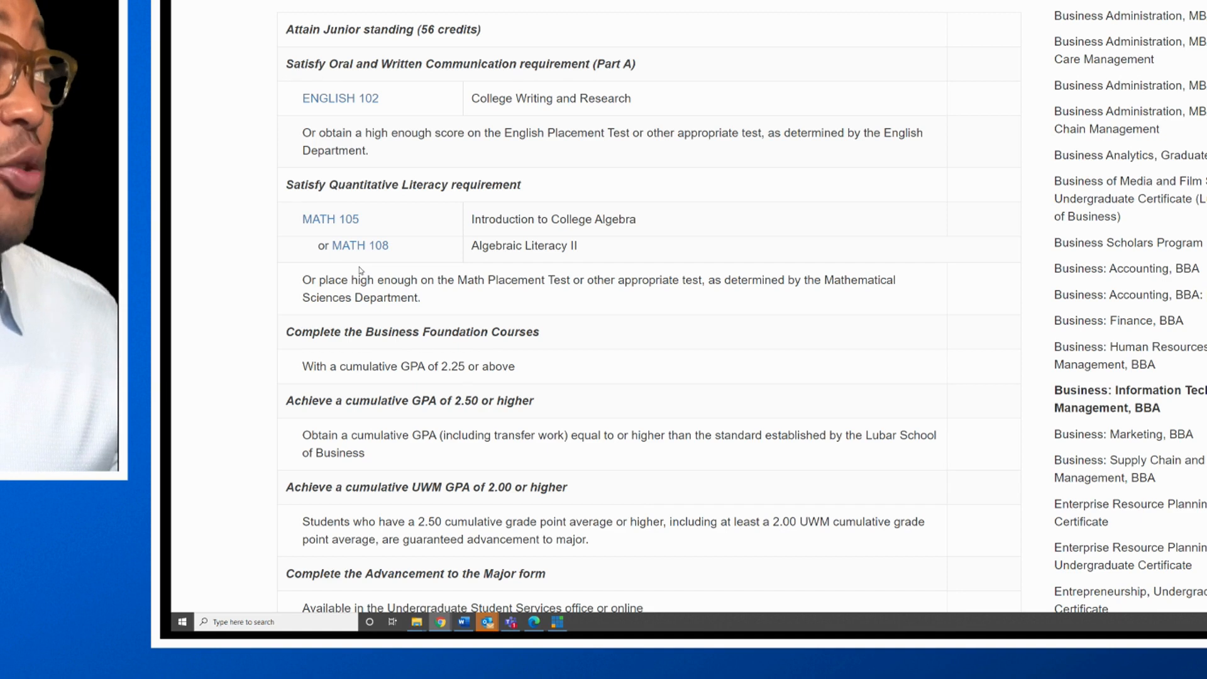
{"action": "scroll", "scroll_direction": "down", "scroll_amount": 3}
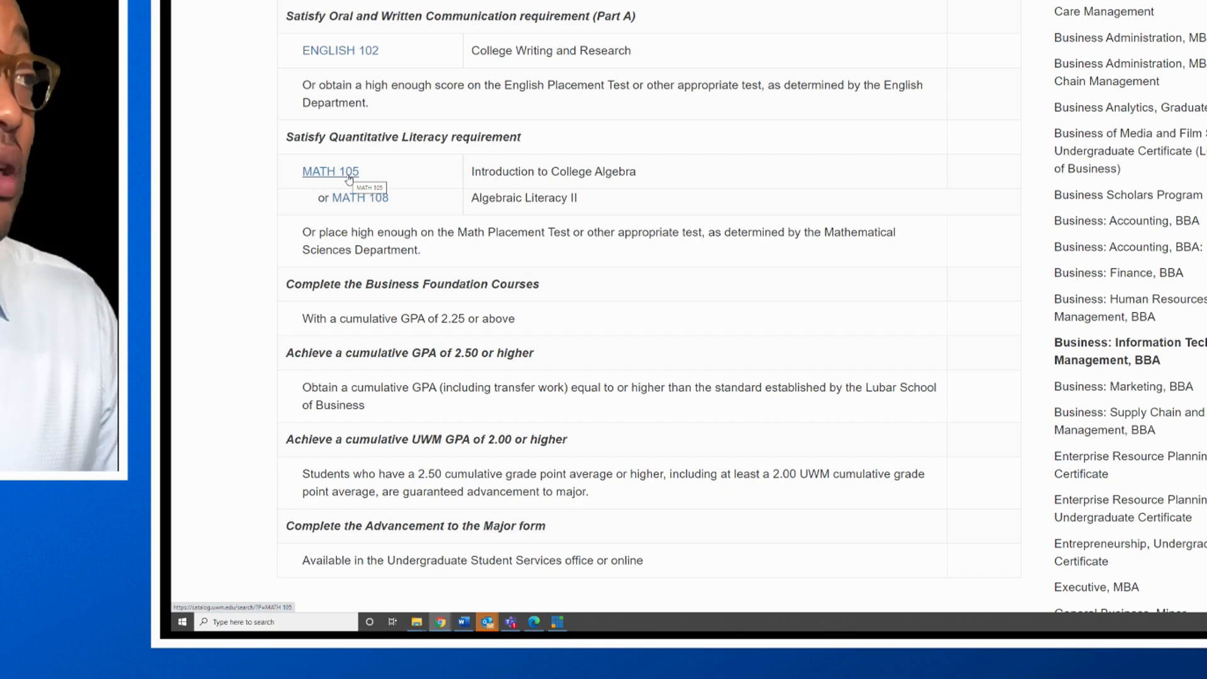
{"action": "mouse_move", "coordinate": [358, 197]}
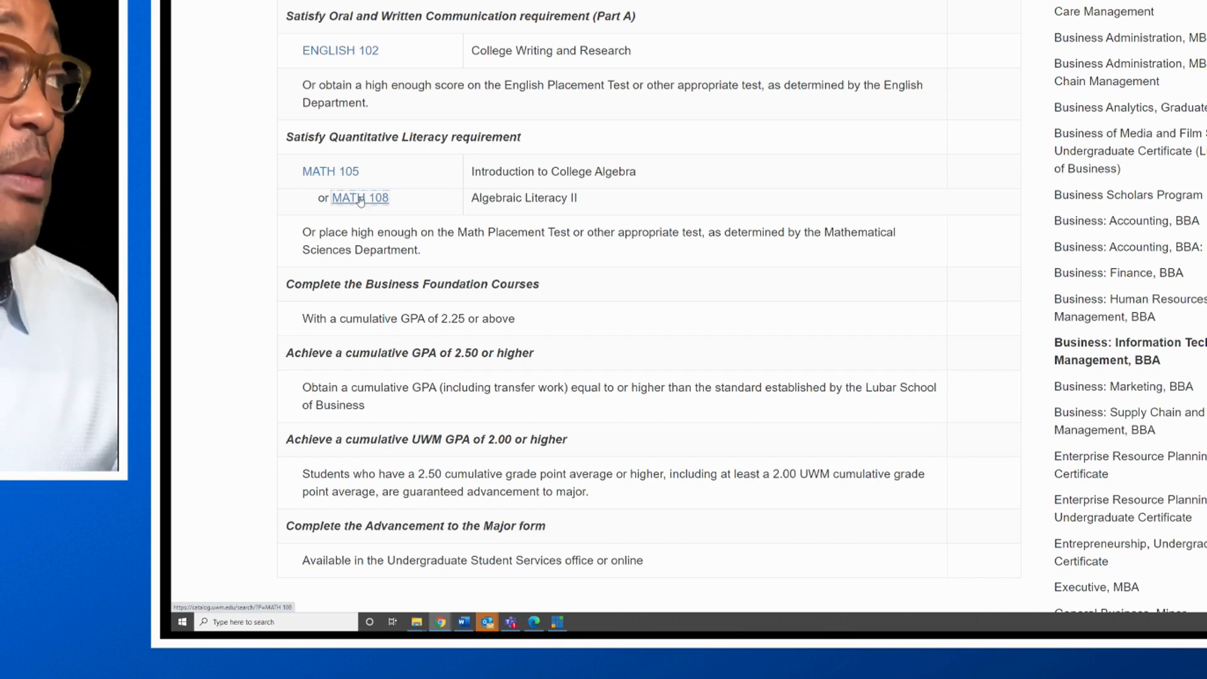
View and dismiss the MATH 108 Algebraic Literacy II course popup, then continue toward the general education requirements.
{"action": "left_click", "coordinate": [360, 198]}
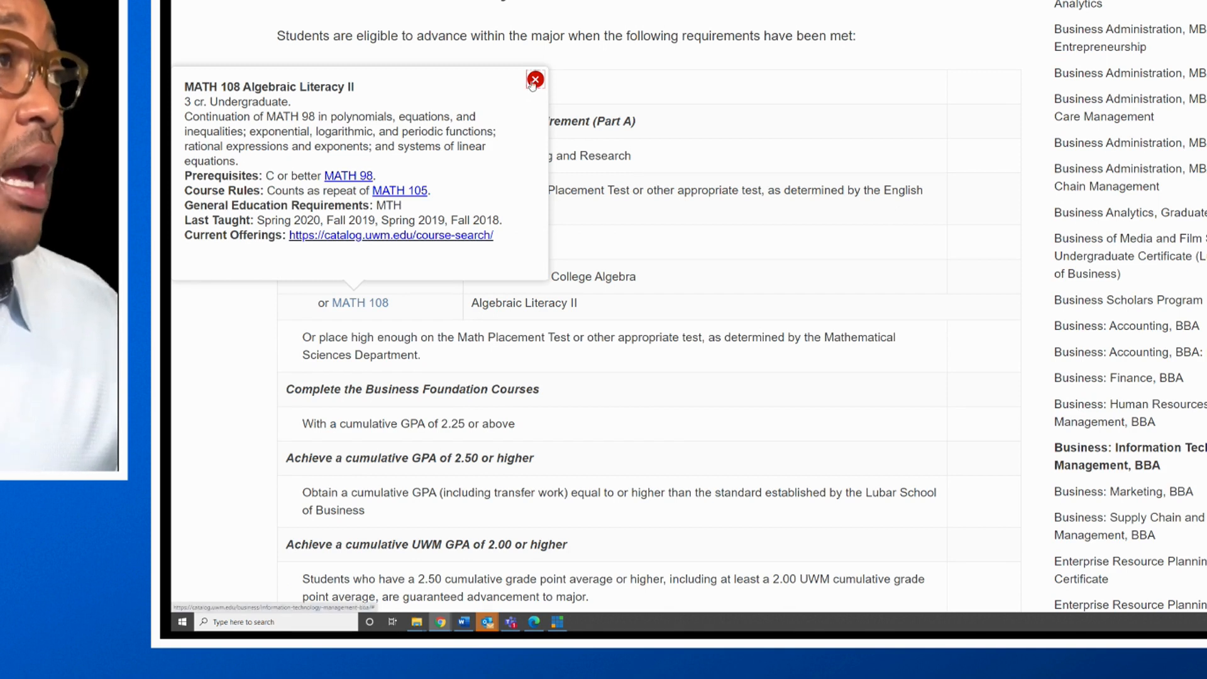
{"action": "left_click", "coordinate": [534, 80]}
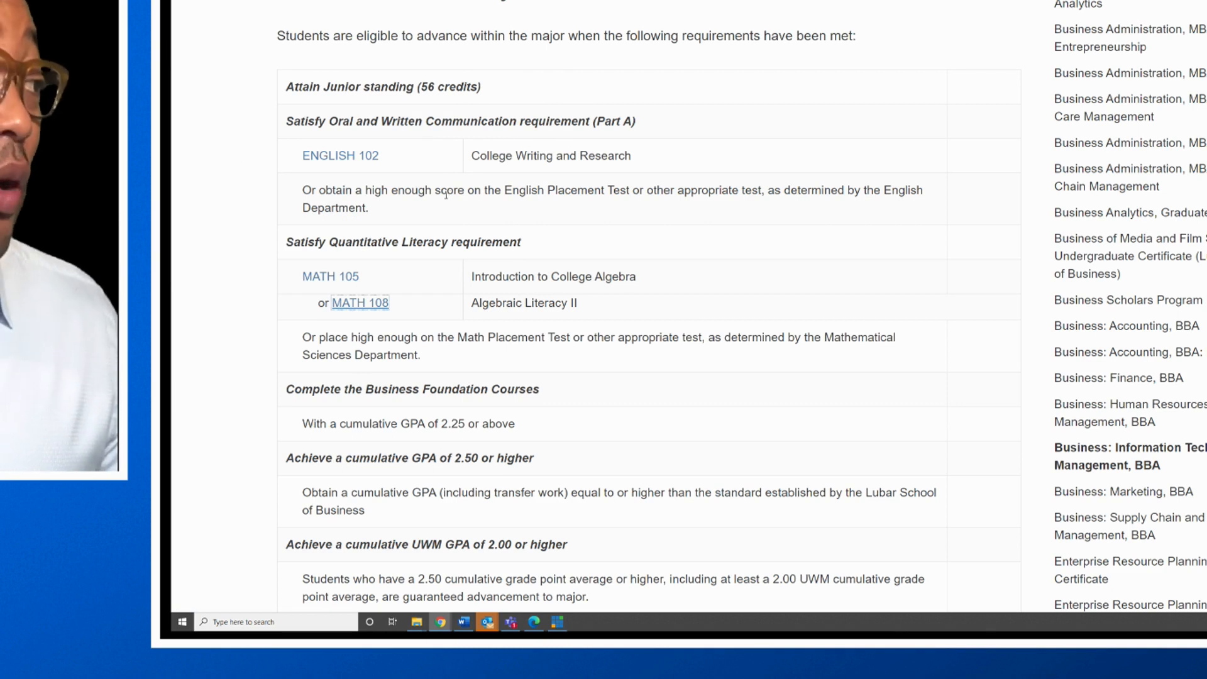
{"action": "scroll", "scroll_direction": "down", "scroll_amount": 3}
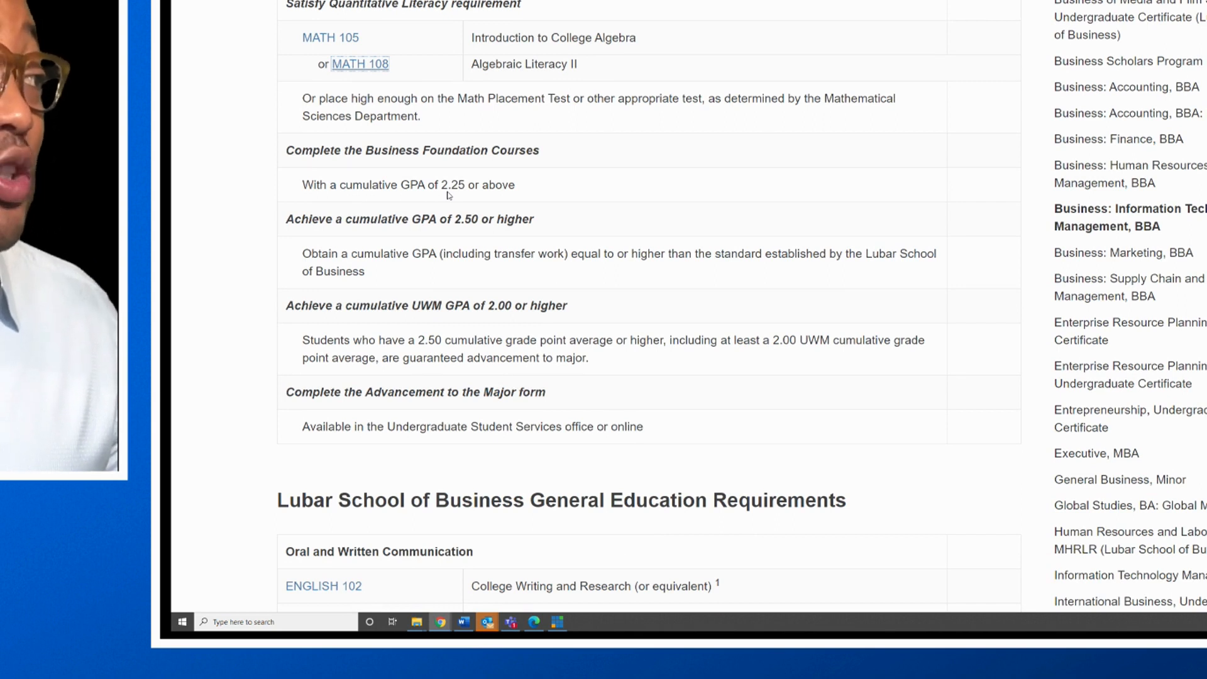
Scroll through the Lubar School General Education Requirements from Oral and Written Communication to Natural Sciences.
{"action": "scroll", "scroll_direction": "down", "scroll_amount": 3}
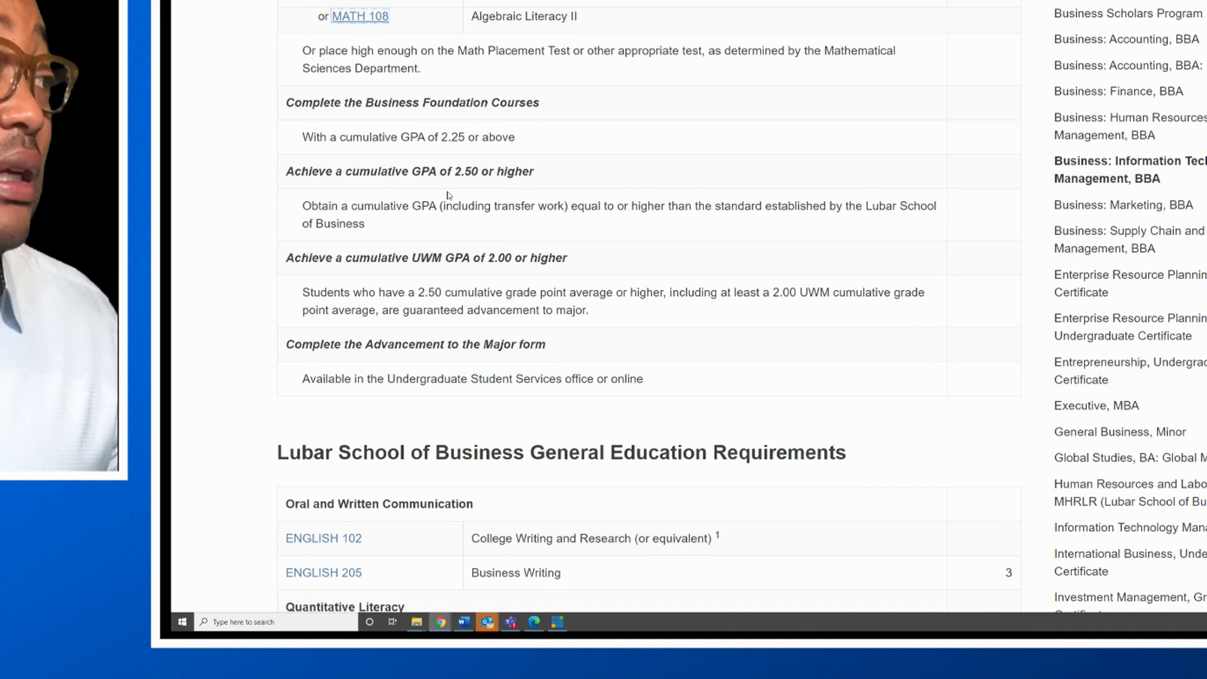
{"action": "scroll", "scroll_direction": "down", "scroll_amount": 3}
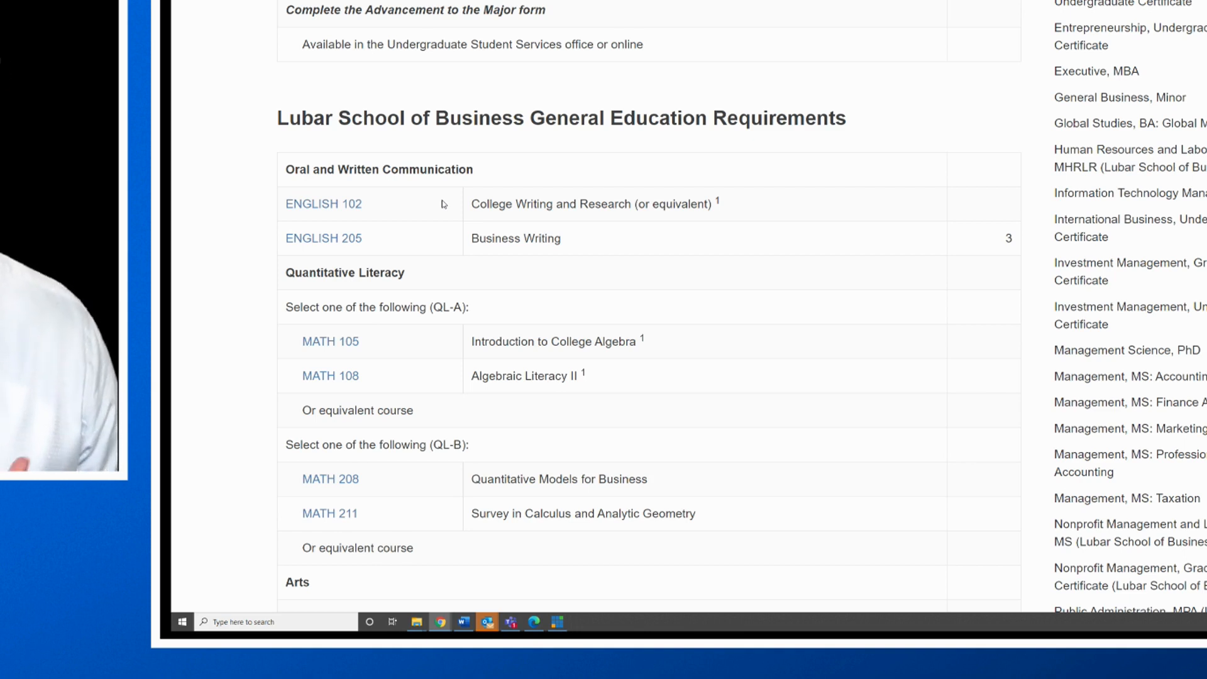
{"action": "scroll", "scroll_direction": "down", "scroll_amount": 3}
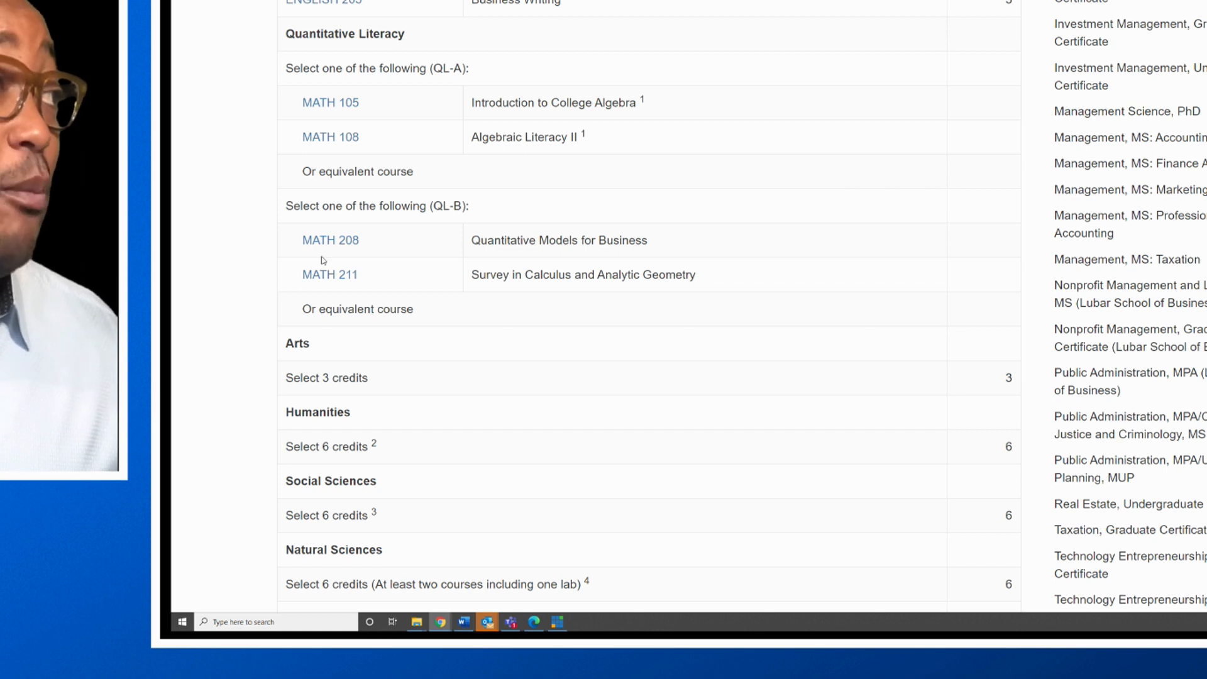
{"action": "left_click", "coordinate": [329, 238]}
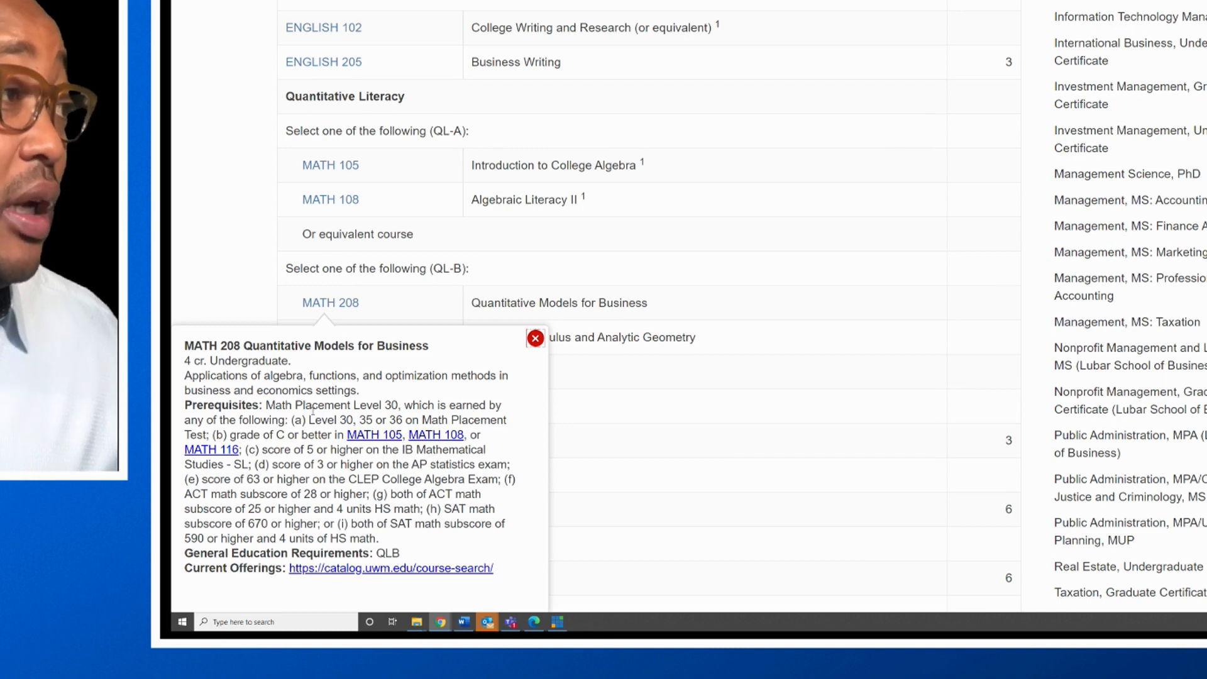
{"action": "mouse_move", "coordinate": [437, 264]}
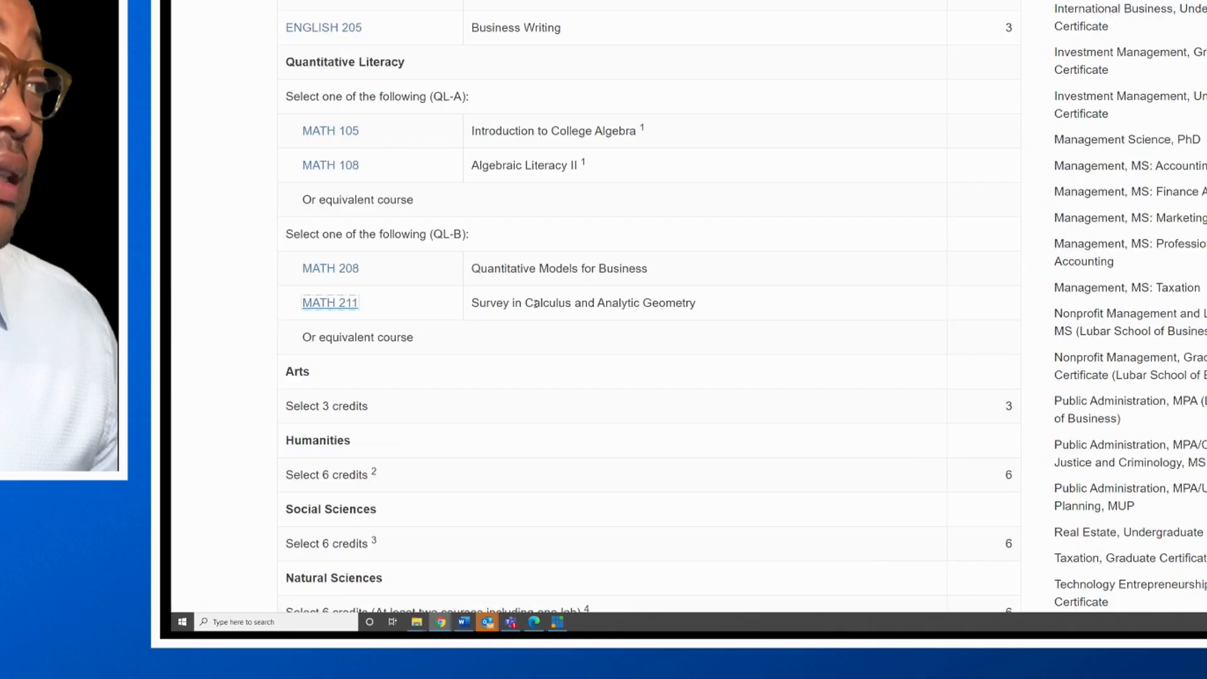
Scroll past the Foreign Language and Cultural Diversity requirements to the 21-credit Business Foundation Courses.
{"action": "scroll", "scroll_direction": "down", "scroll_amount": 3}
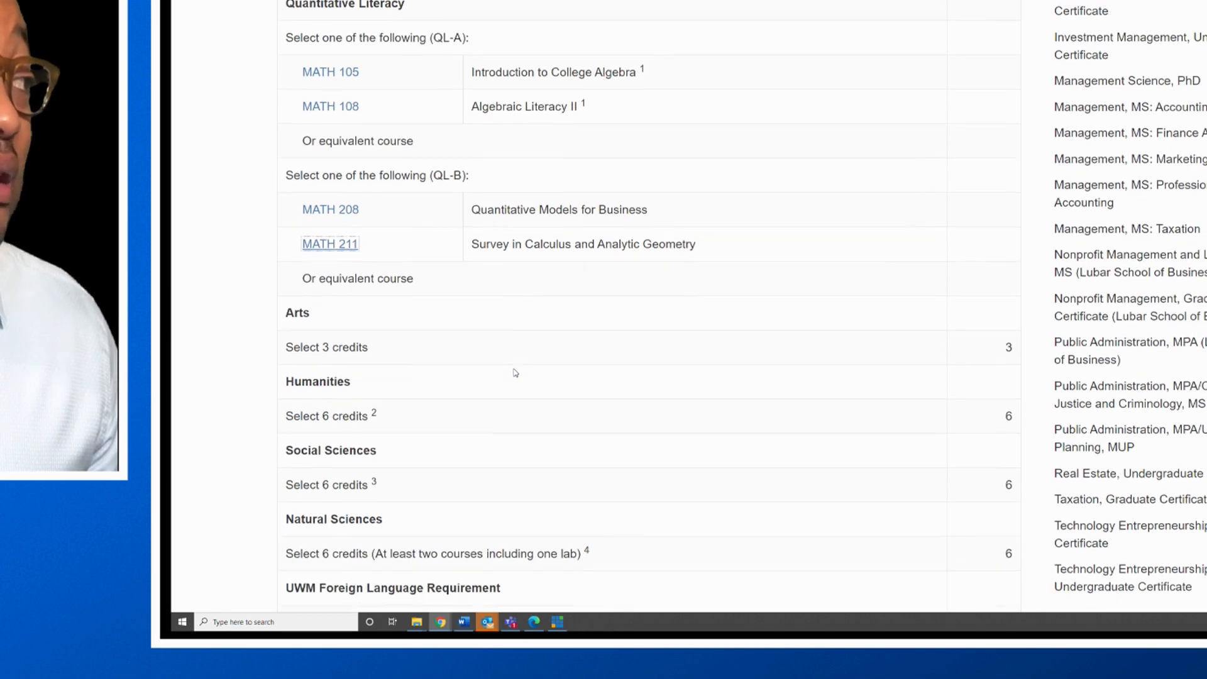
{"action": "scroll", "scroll_direction": "down", "scroll_amount": 3}
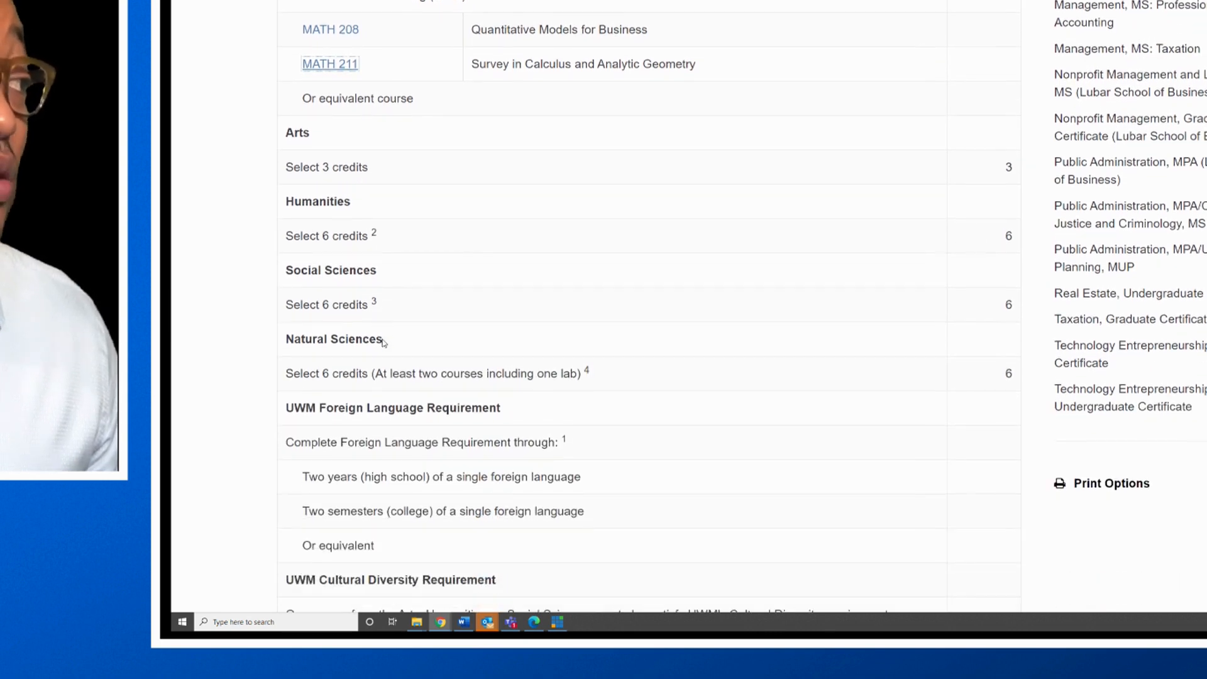
{"action": "scroll", "scroll_direction": "down", "scroll_amount": 3}
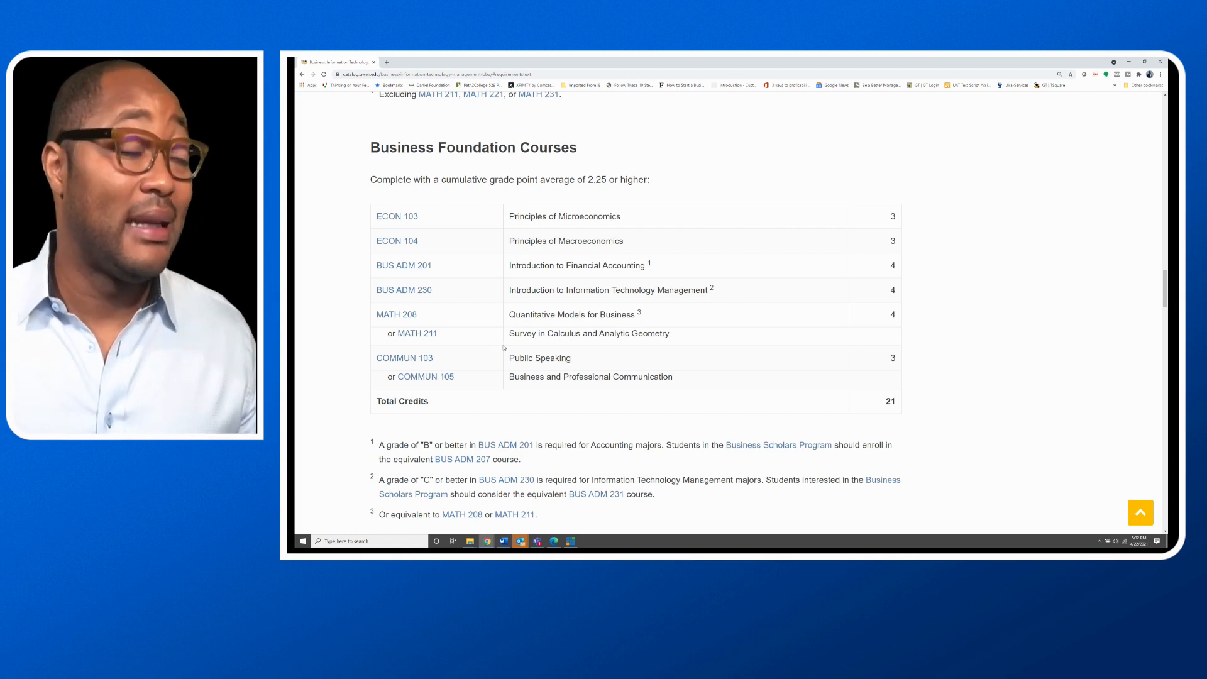
{"action": "mouse_move", "coordinate": [531, 312]}
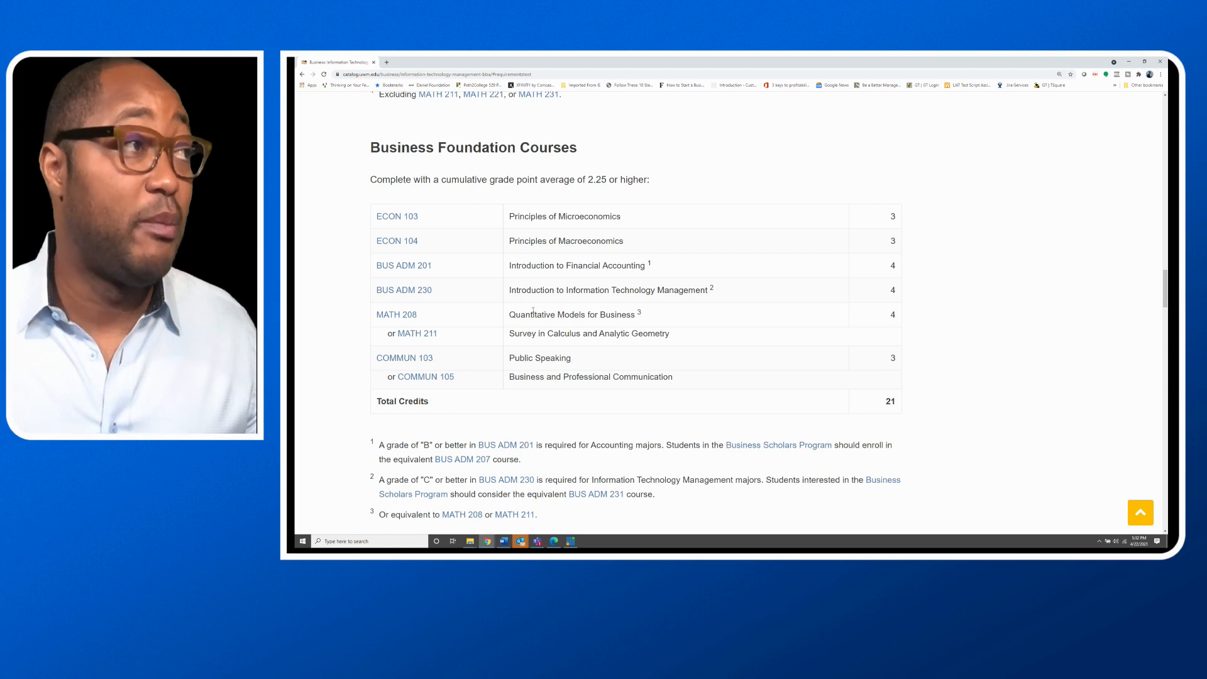
Scroll through the Business Foundation Courses footnotes until the Business Core Courses heading appears.
{"action": "scroll", "scroll_direction": "down", "scroll_amount": 3}
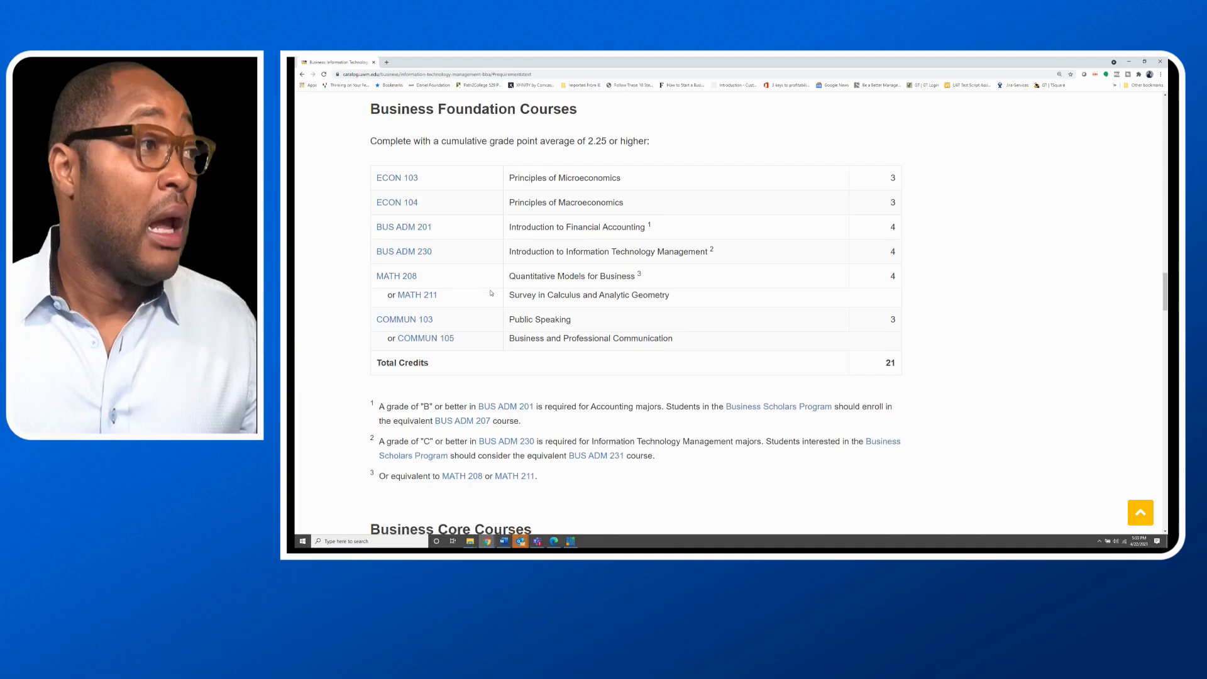
{"action": "scroll", "scroll_direction": "down", "scroll_amount": 3}
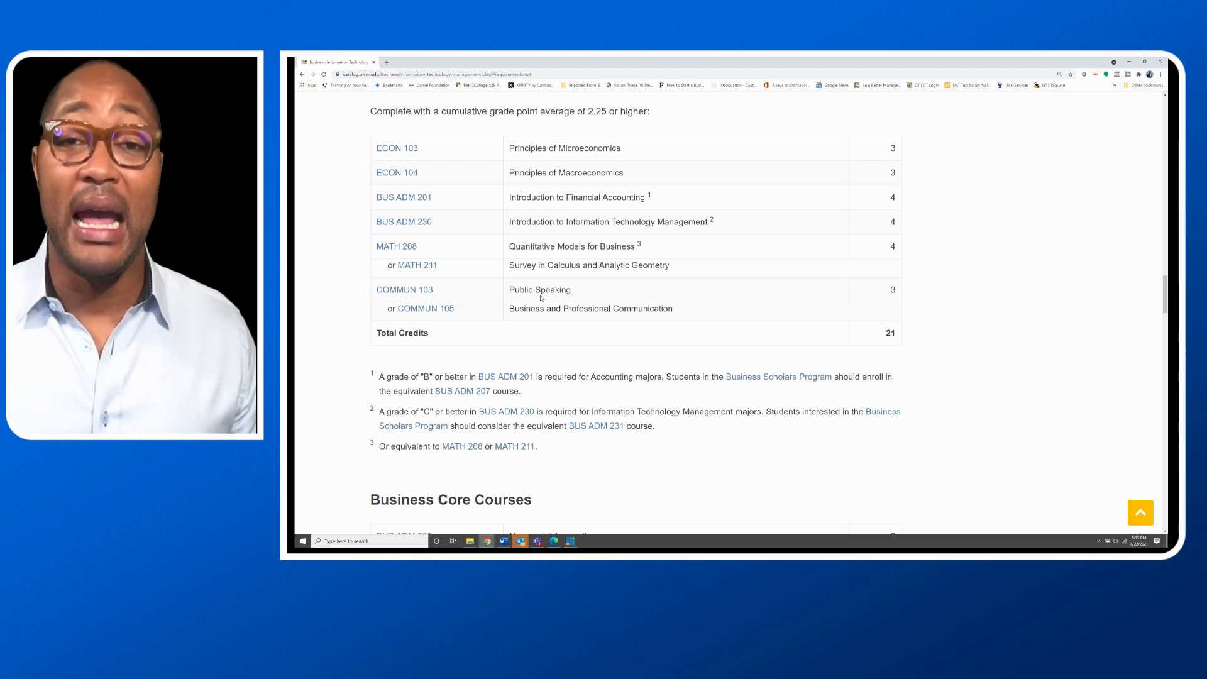
{"action": "scroll", "scroll_direction": "down", "scroll_amount": 3}
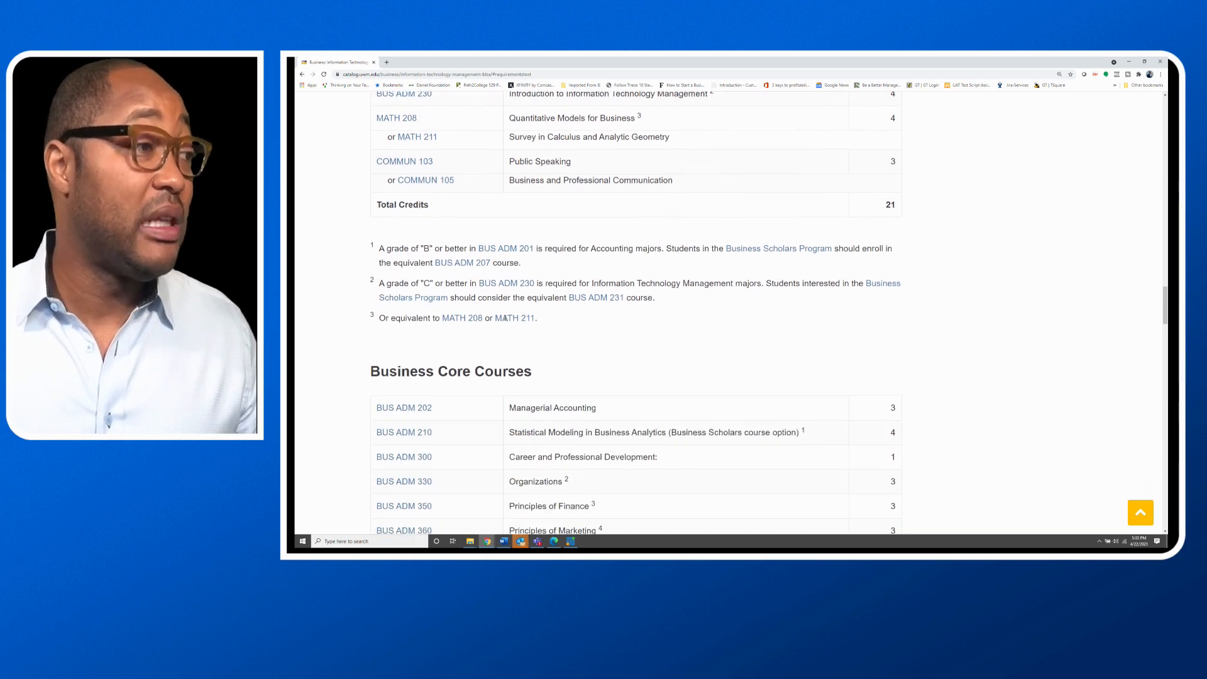
{"action": "scroll", "scroll_direction": "down", "scroll_amount": 3}
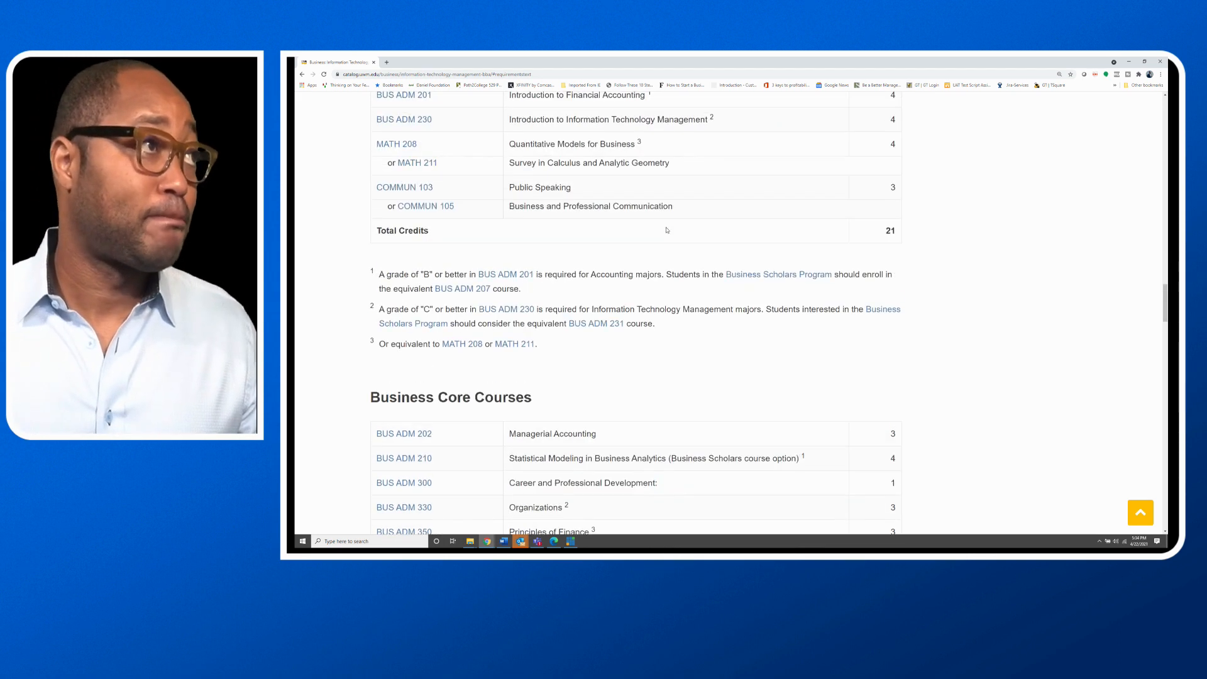
Scroll past the 29-credit Business Core list to the Information Technology Management Major Requirements table.
{"action": "scroll", "scroll_direction": "down", "scroll_amount": 3}
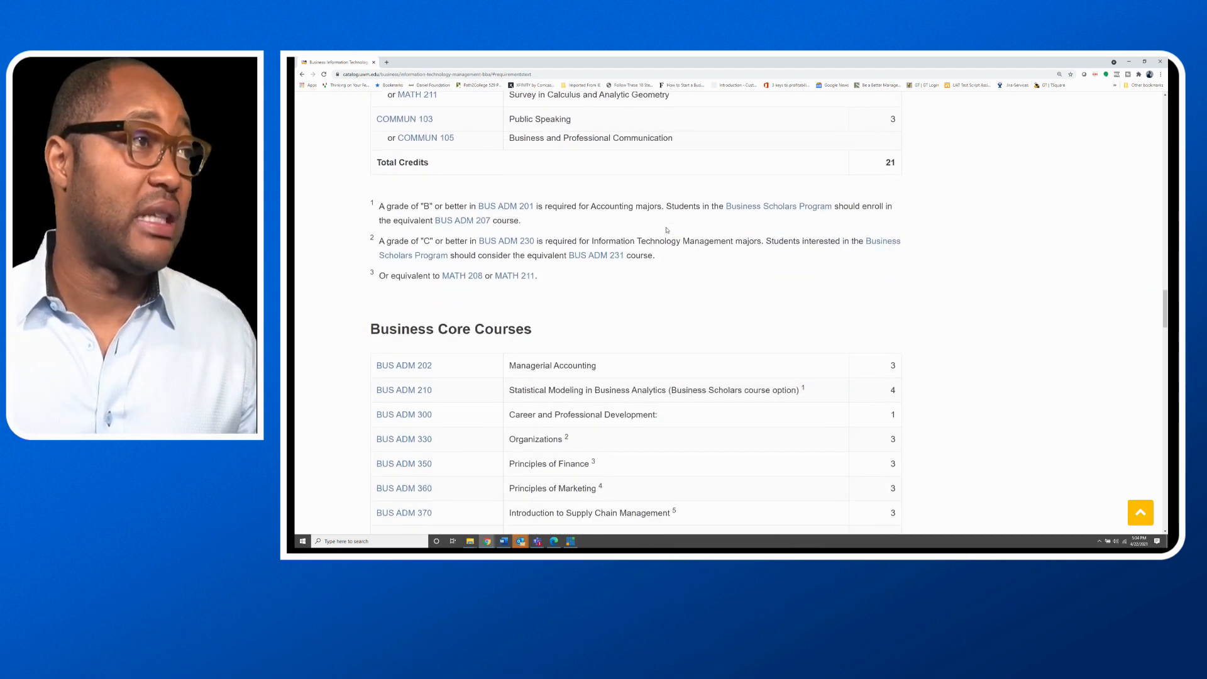
{"action": "scroll", "scroll_direction": "down", "scroll_amount": 3}
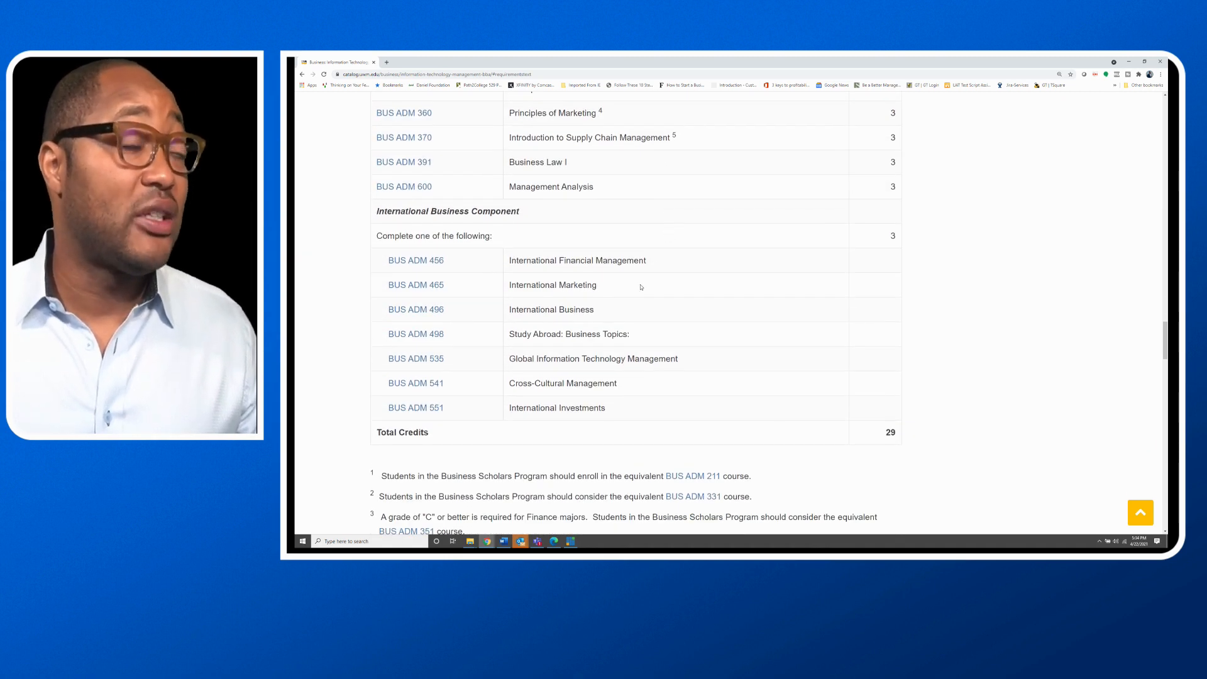
{"action": "scroll", "scroll_direction": "down", "scroll_amount": 3}
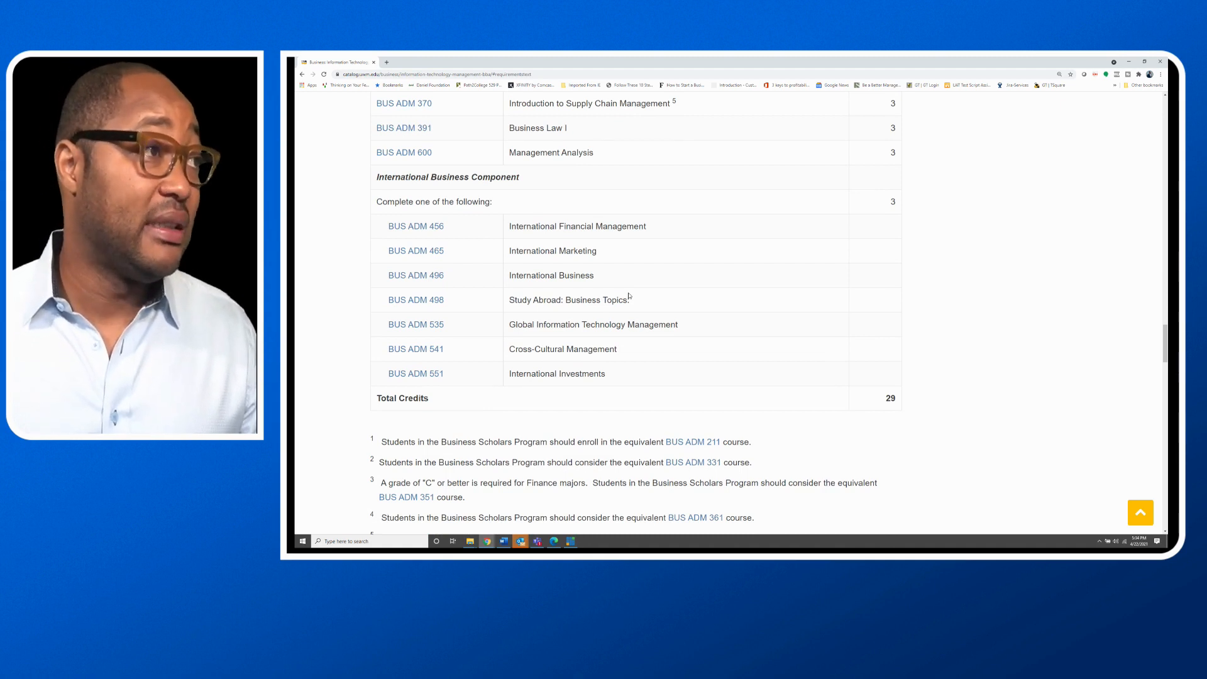
{"action": "scroll", "scroll_direction": "down", "scroll_amount": 3}
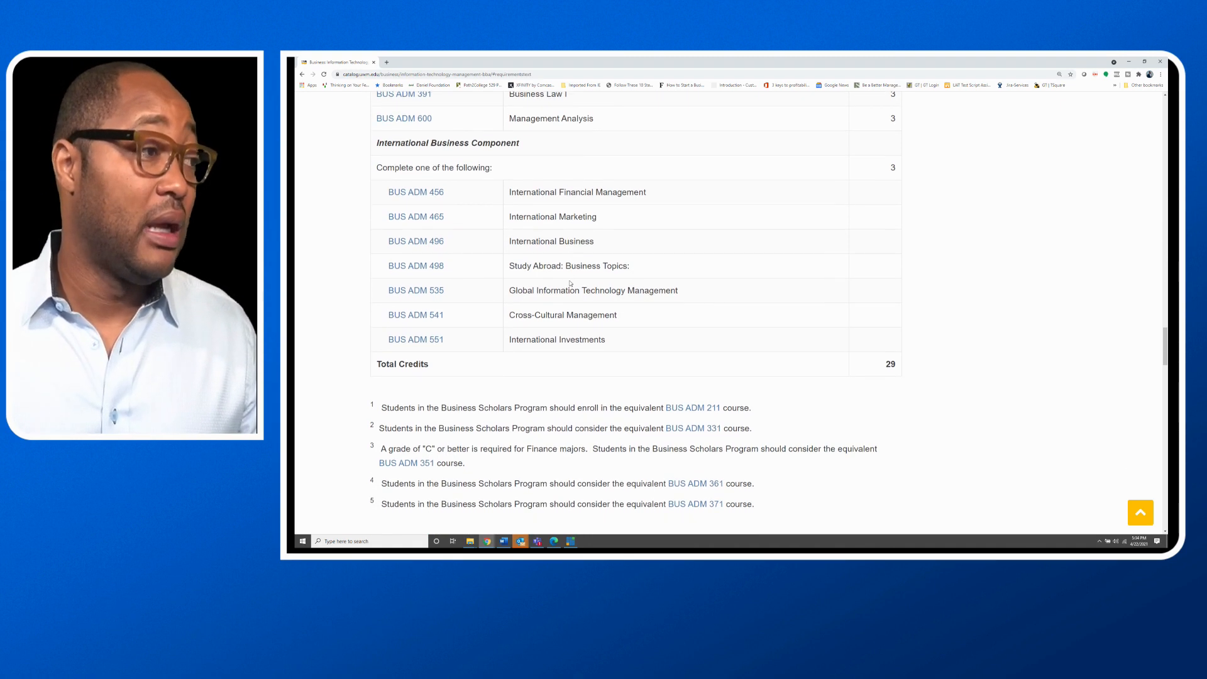
{"action": "scroll", "scroll_direction": "down", "scroll_amount": 3}
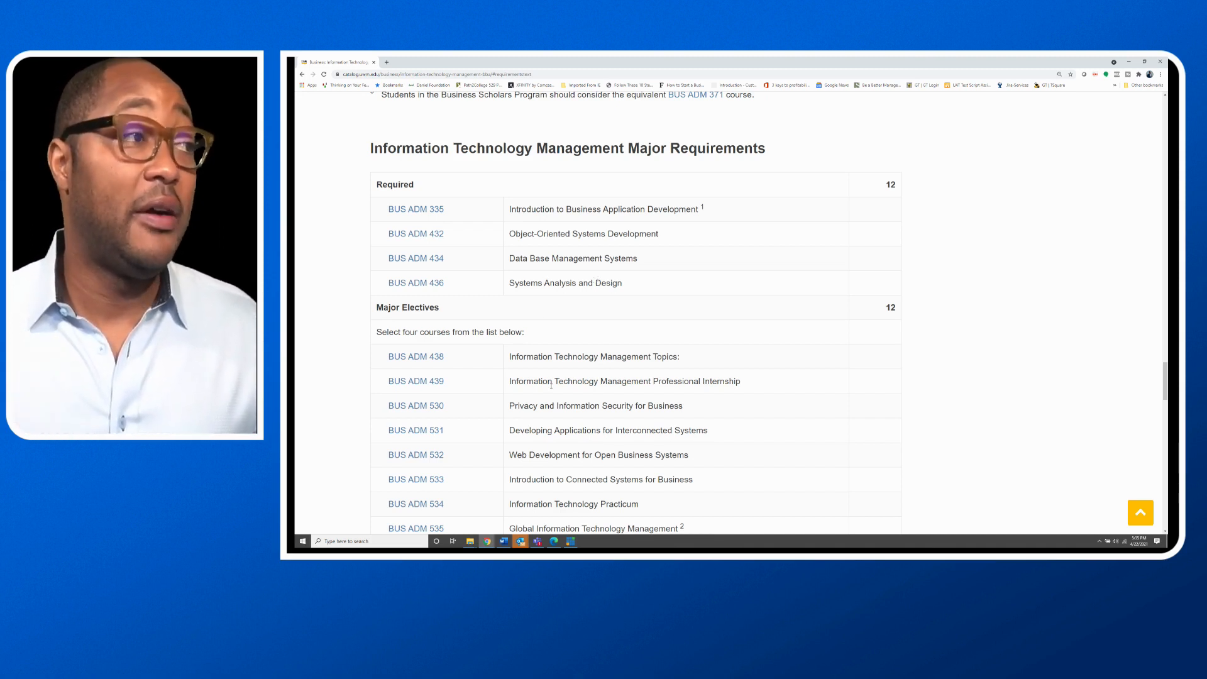
Scroll through the Major Electives list to its 24-credit total, ending at BUS ADM 539.
{"action": "scroll", "scroll_direction": "down", "scroll_amount": 3}
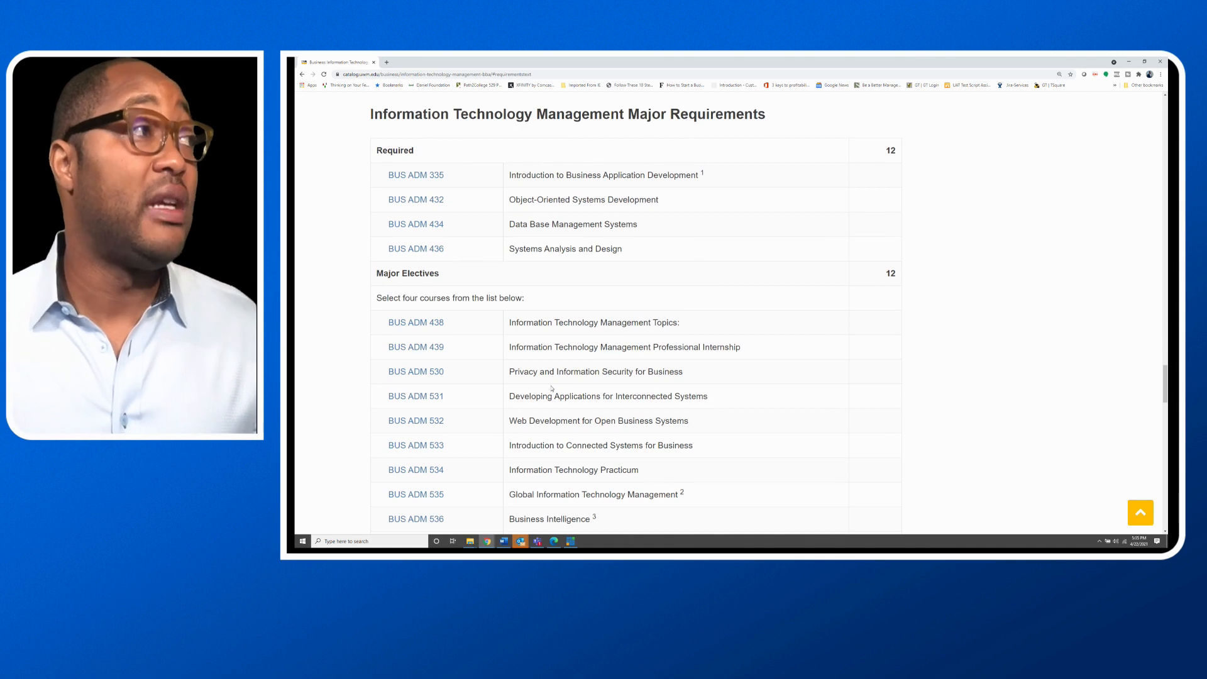
{"action": "scroll", "scroll_direction": "down", "scroll_amount": 3}
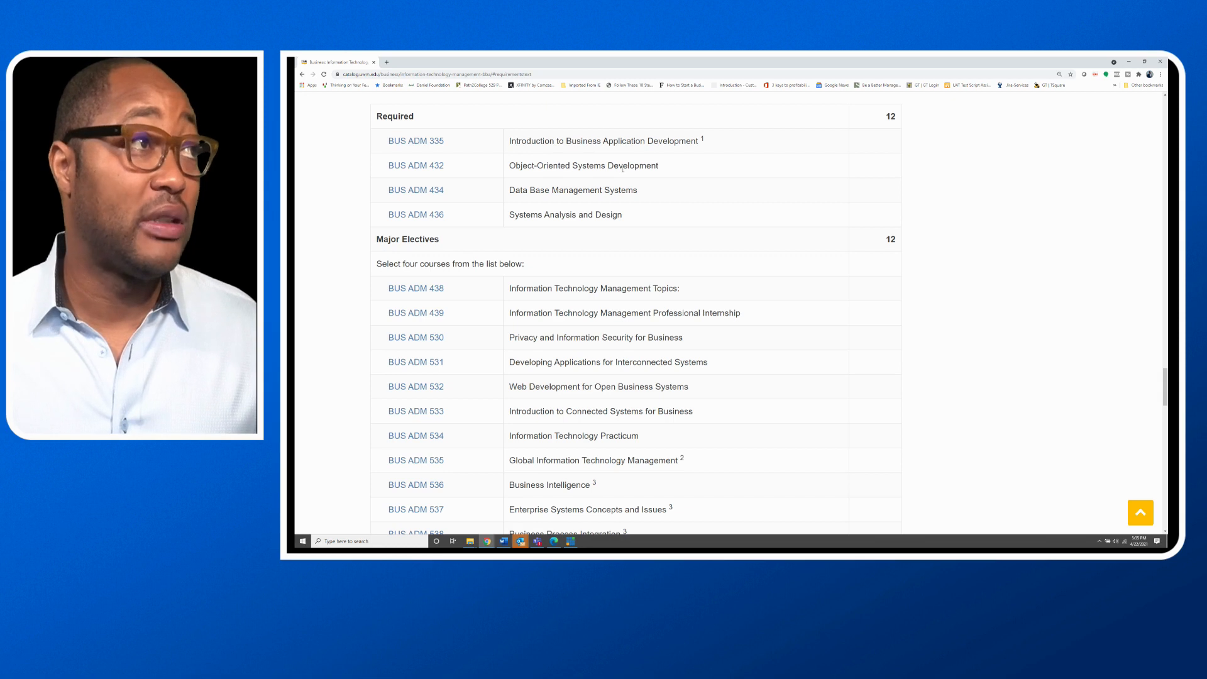
{"action": "mouse_move", "coordinate": [542, 210]}
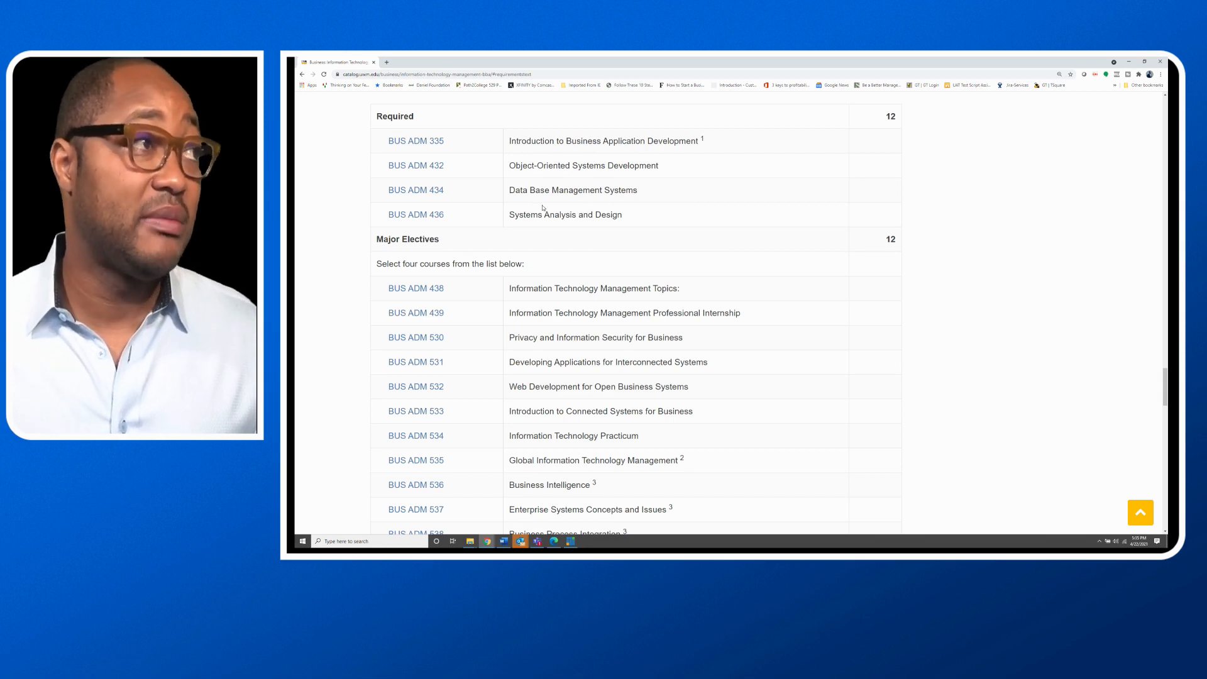
{"action": "scroll", "scroll_direction": "down", "scroll_amount": 3}
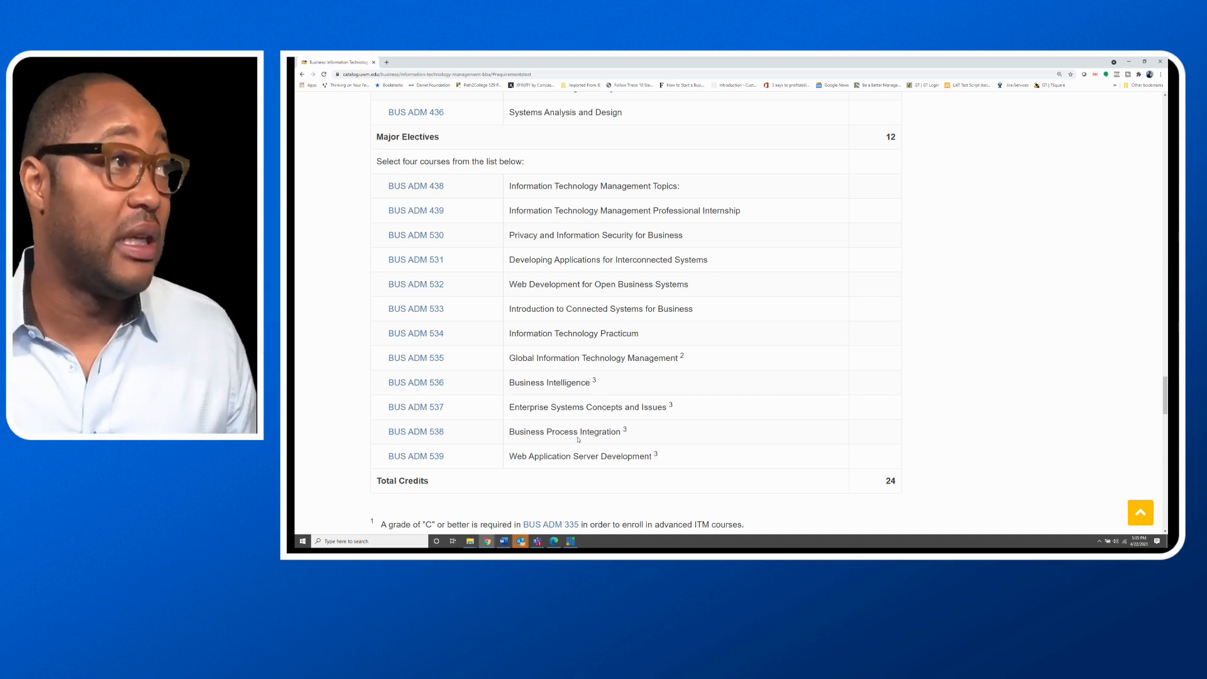
Scroll to the ITM major footnotes and the Business Electives heading and description.
{"action": "scroll", "scroll_direction": "down", "scroll_amount": 3}
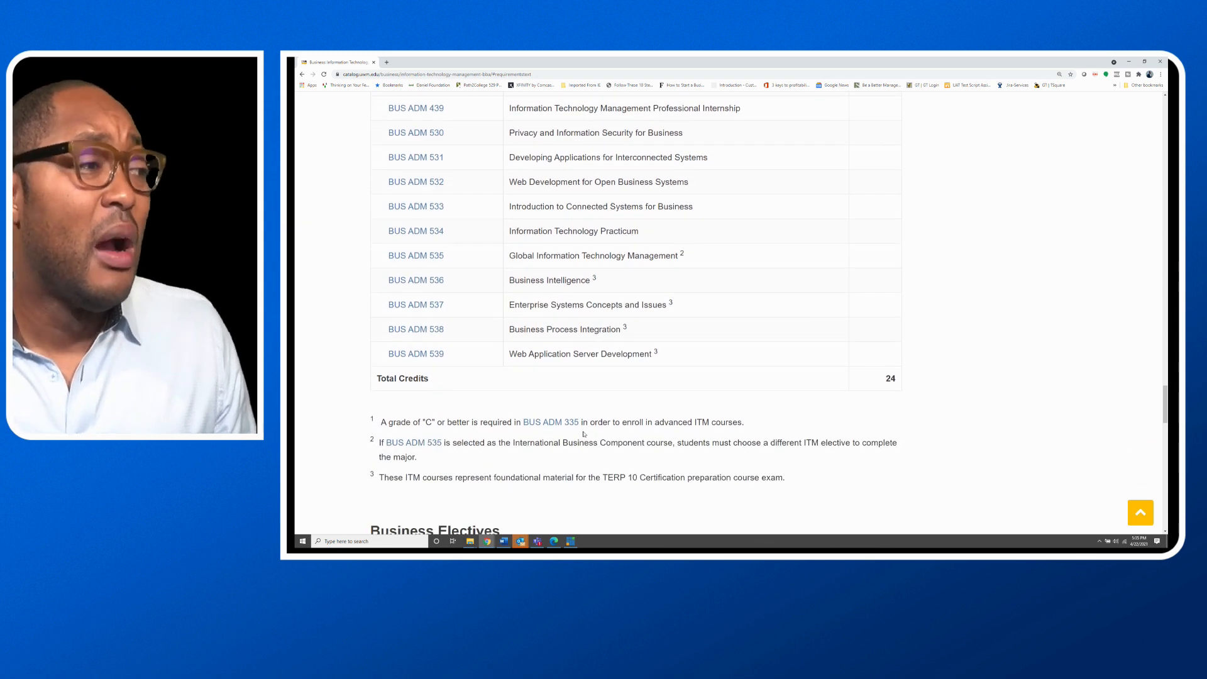
{"action": "scroll", "scroll_direction": "down", "scroll_amount": 3}
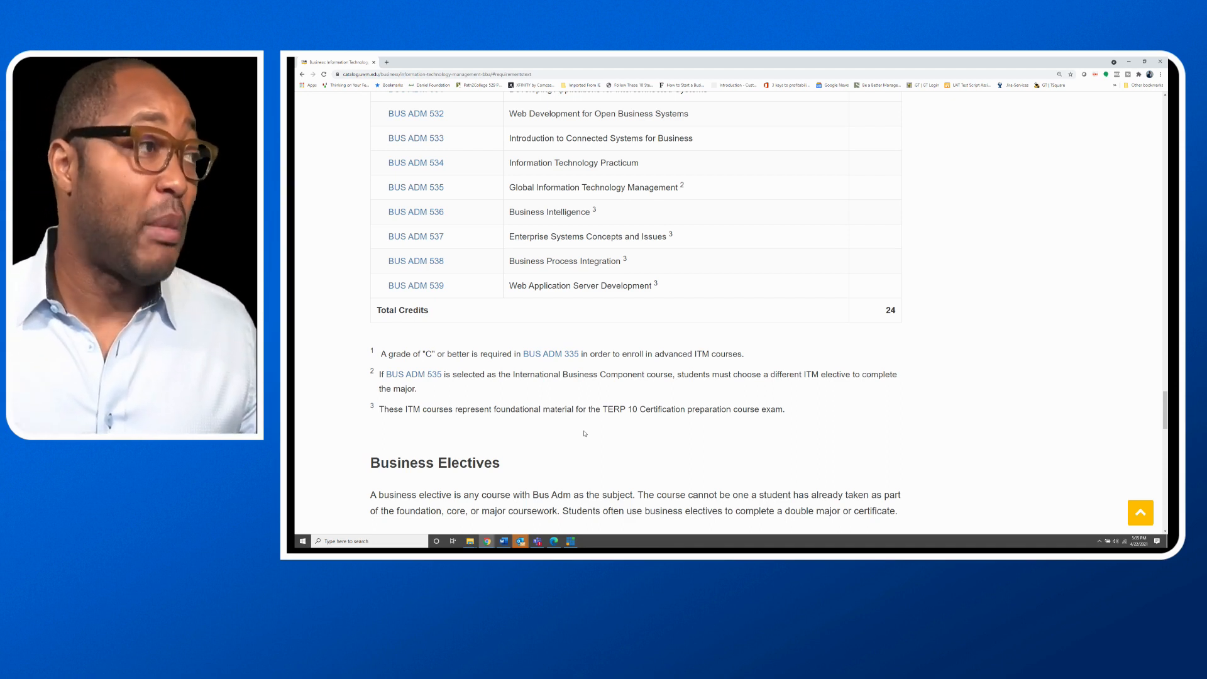
Scroll through the 13-credit General Electives list to the Degree Completion Requirements 120-credit minimum.
{"action": "scroll", "scroll_direction": "down", "scroll_amount": 3}
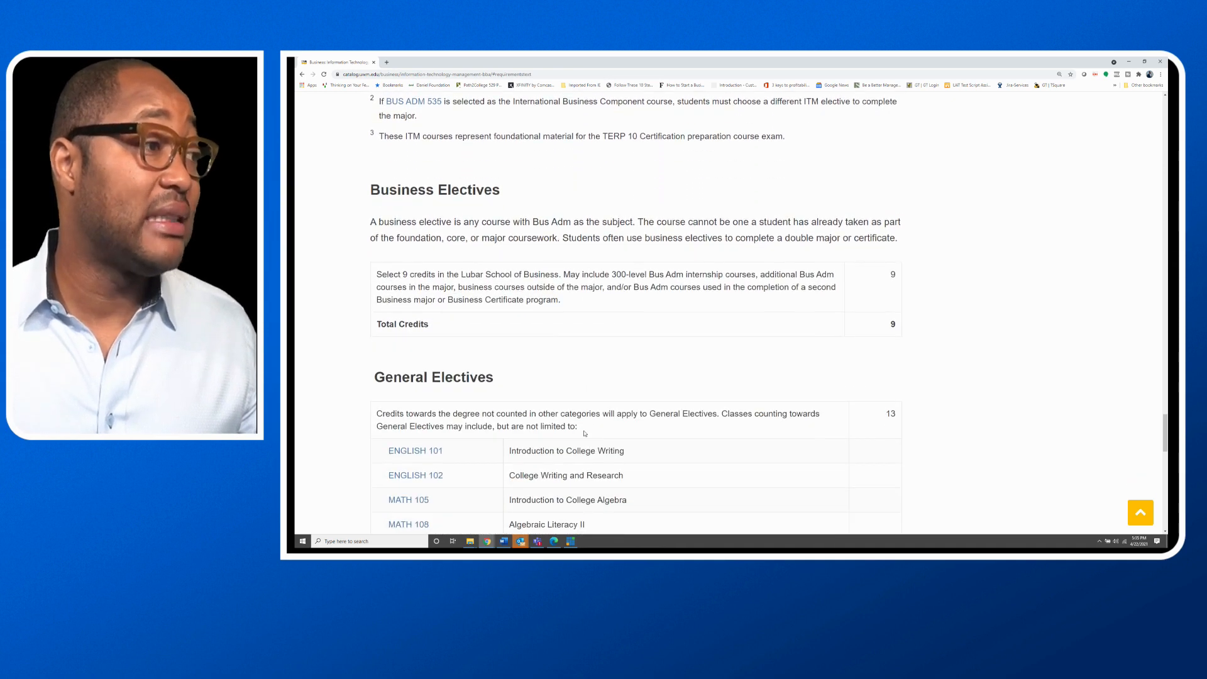
{"action": "scroll", "scroll_direction": "down", "scroll_amount": 3}
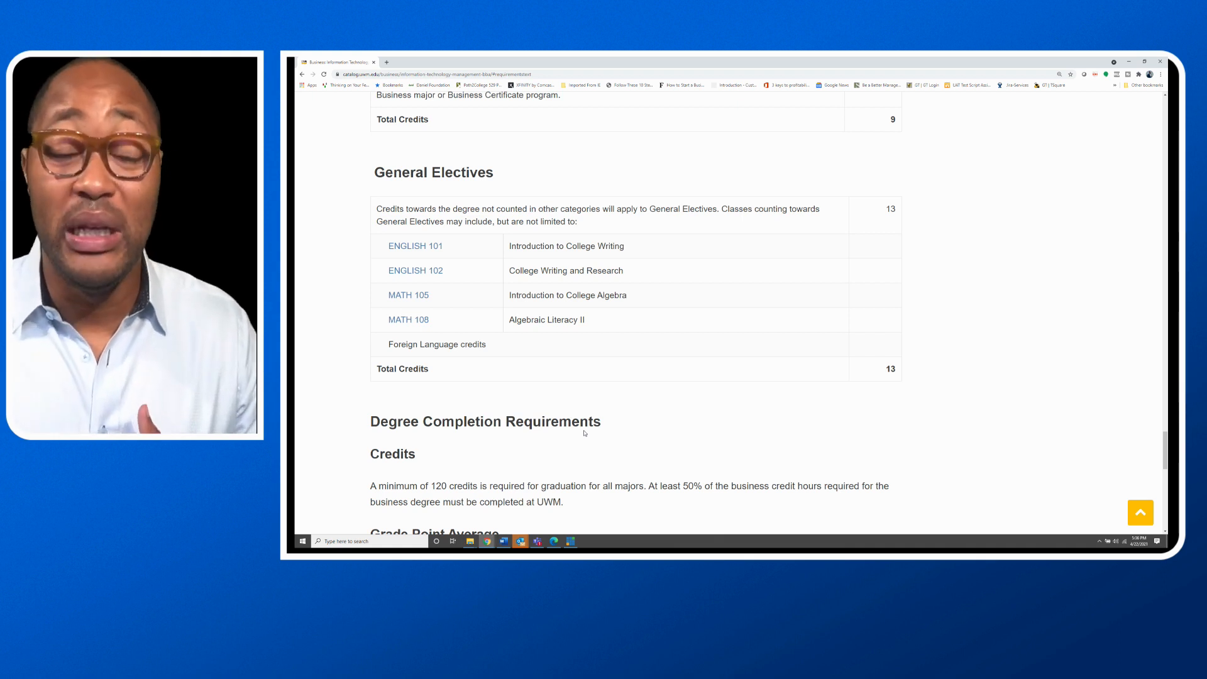
Scroll to the Credits and Grade Point Average rules, including the 2.25 overall GPA minimum.
{"action": "scroll", "scroll_direction": "down", "scroll_amount": 3}
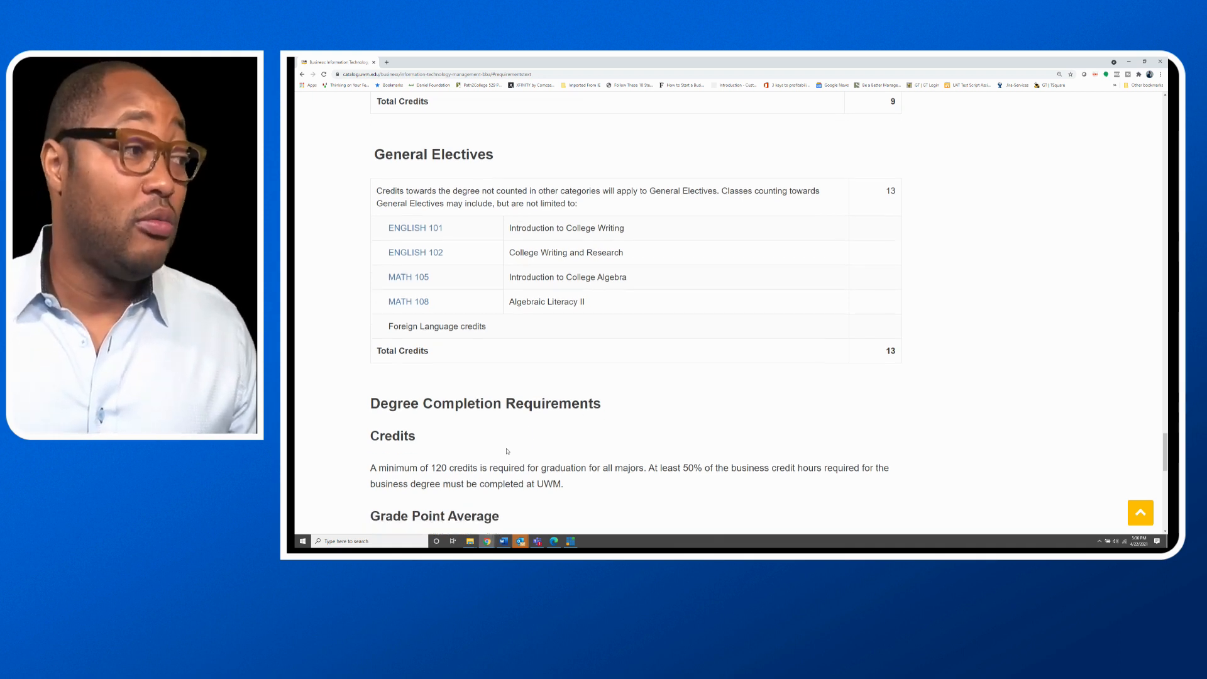
{"action": "scroll", "scroll_direction": "down", "scroll_amount": 3}
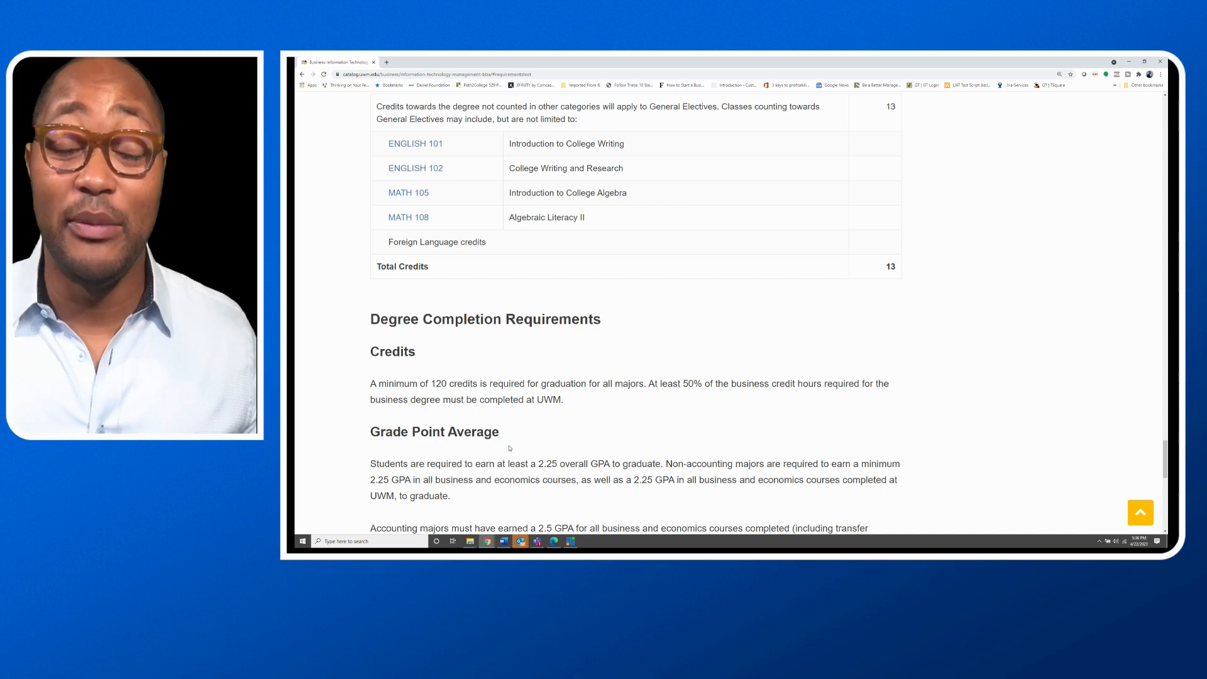
{"action": "mouse_move", "coordinate": [582, 403]}
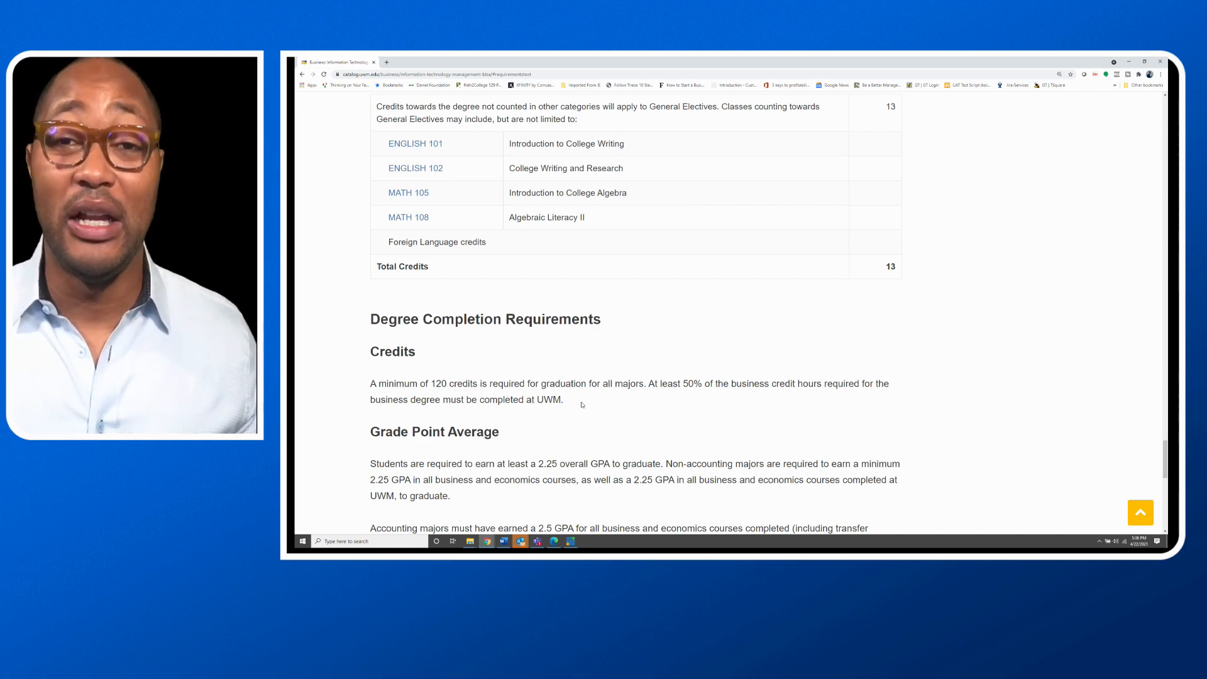